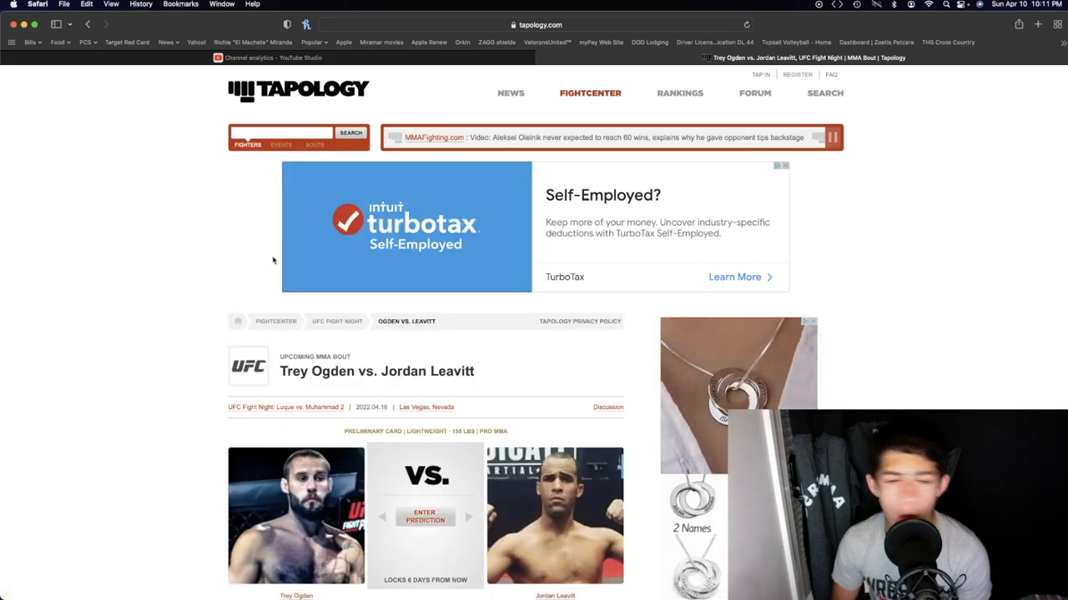
Step: Scroll through Trey Ogden's Pro Results list, then go to Jordan Leavitt's fighter page
{"action": "scroll", "scroll_direction": "down", "scroll_amount": 3}
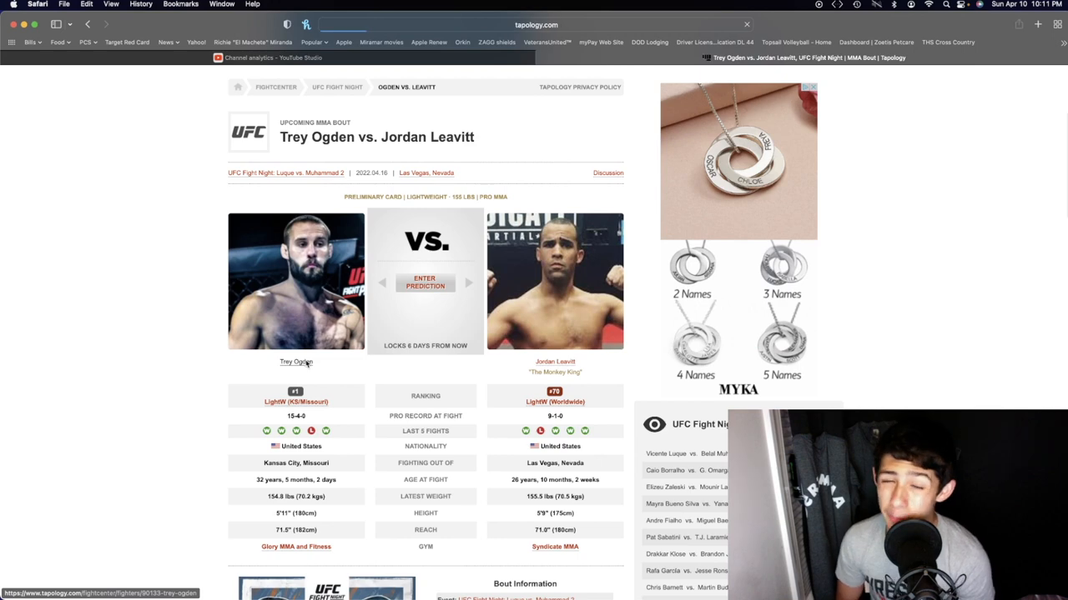
{"action": "scroll", "scroll_direction": "down", "scroll_amount": 3}
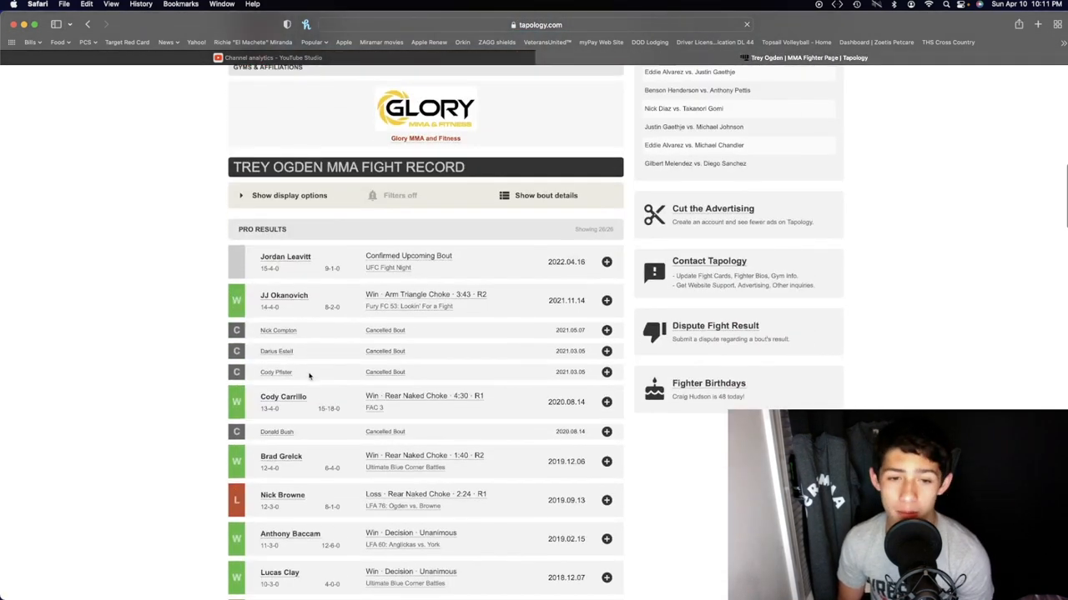
{"action": "scroll", "scroll_direction": "down", "scroll_amount": 3}
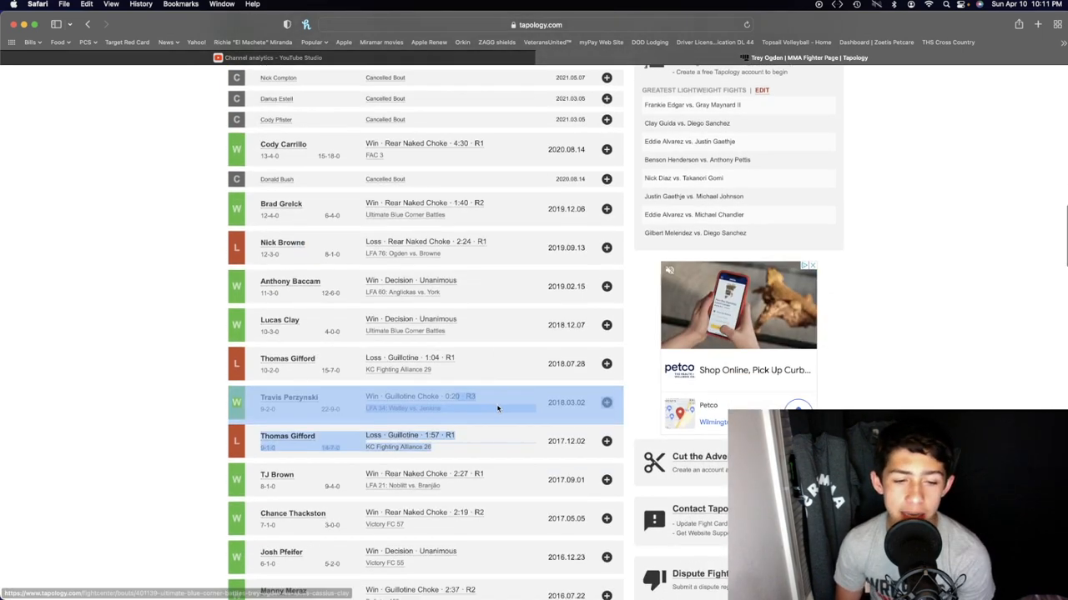
{"action": "scroll", "scroll_direction": "down", "scroll_amount": 3}
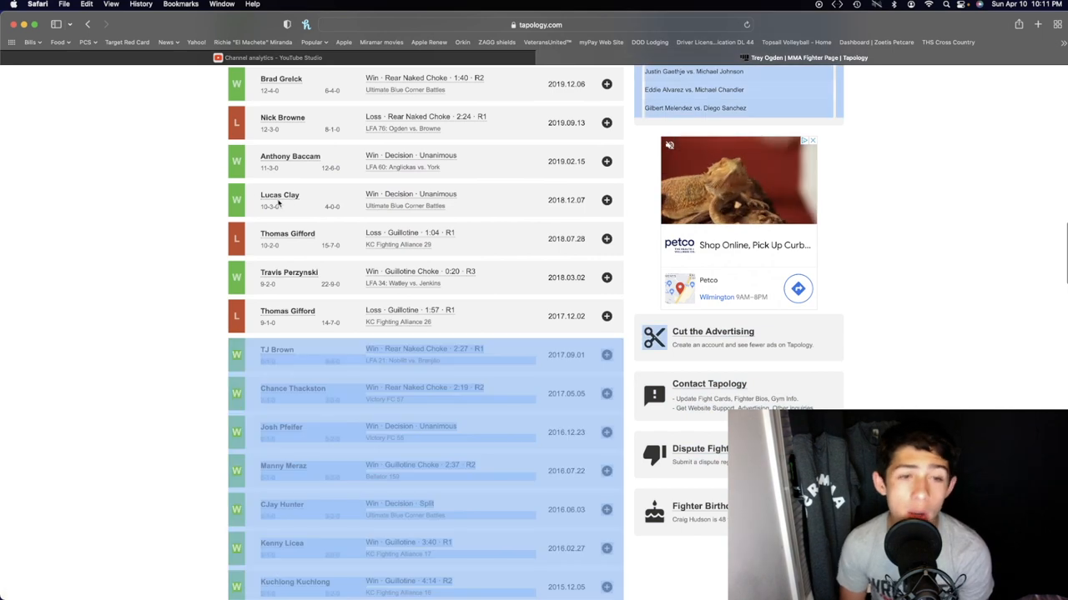
{"action": "scroll", "scroll_direction": "down", "scroll_amount": 3}
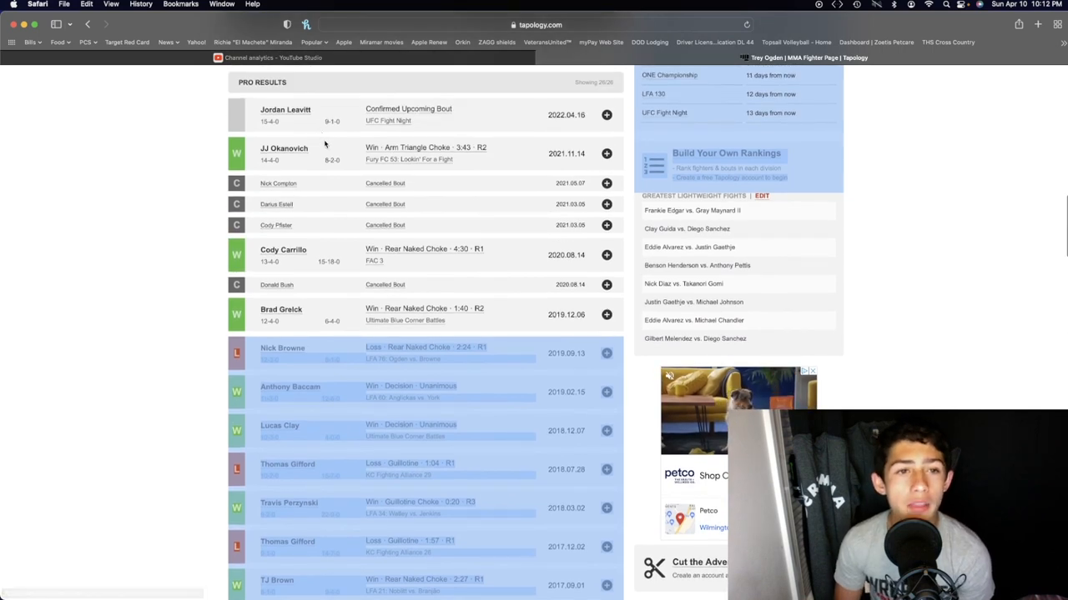
{"action": "scroll", "scroll_direction": "down", "scroll_amount": 3}
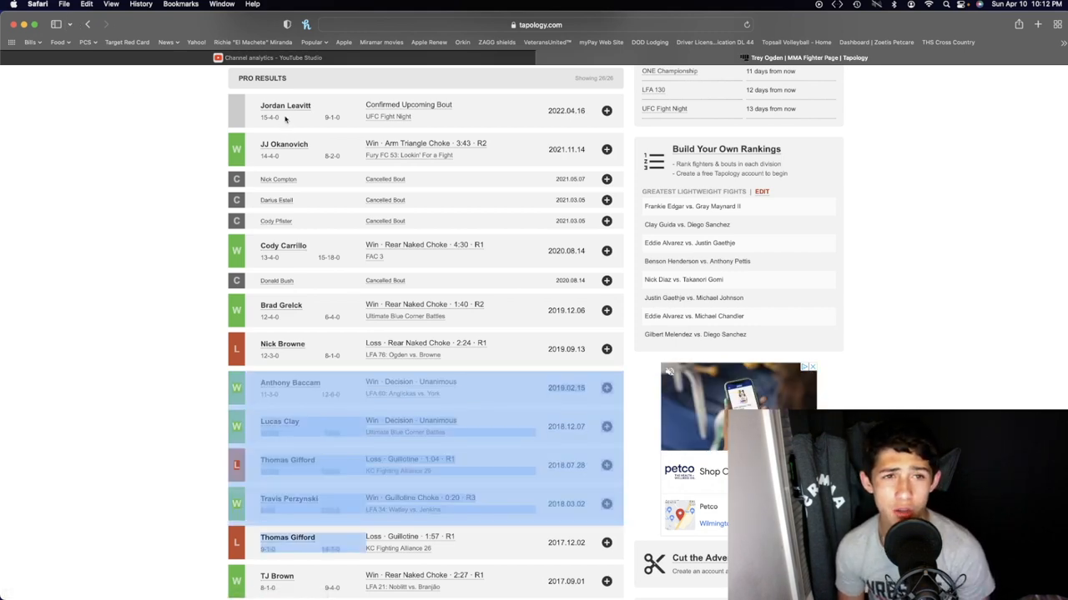
{"action": "left_click", "coordinate": [285, 106]}
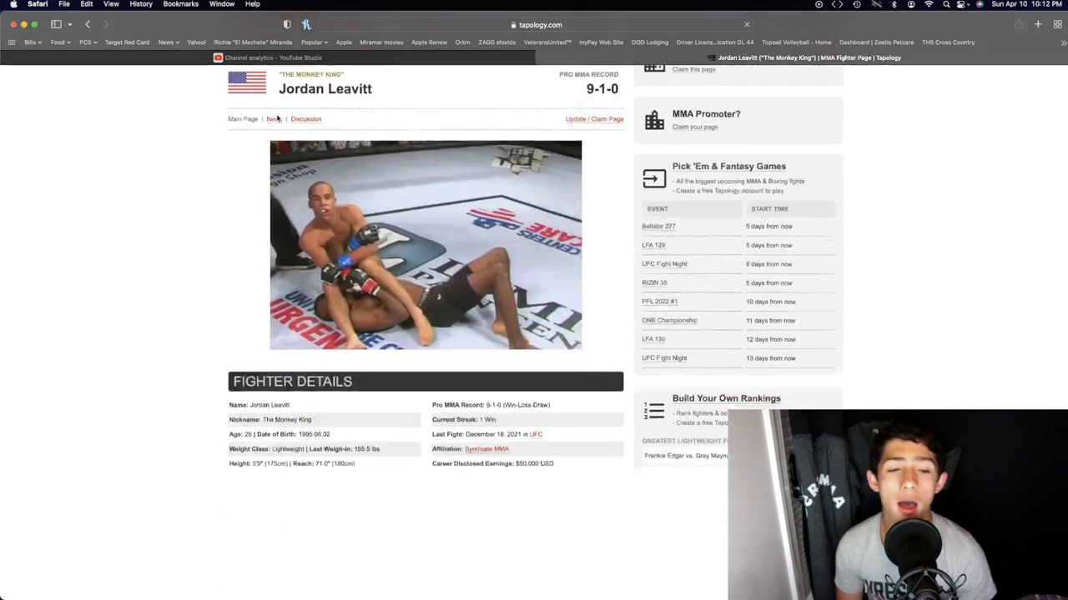
{"action": "scroll", "scroll_direction": "down", "scroll_amount": 3}
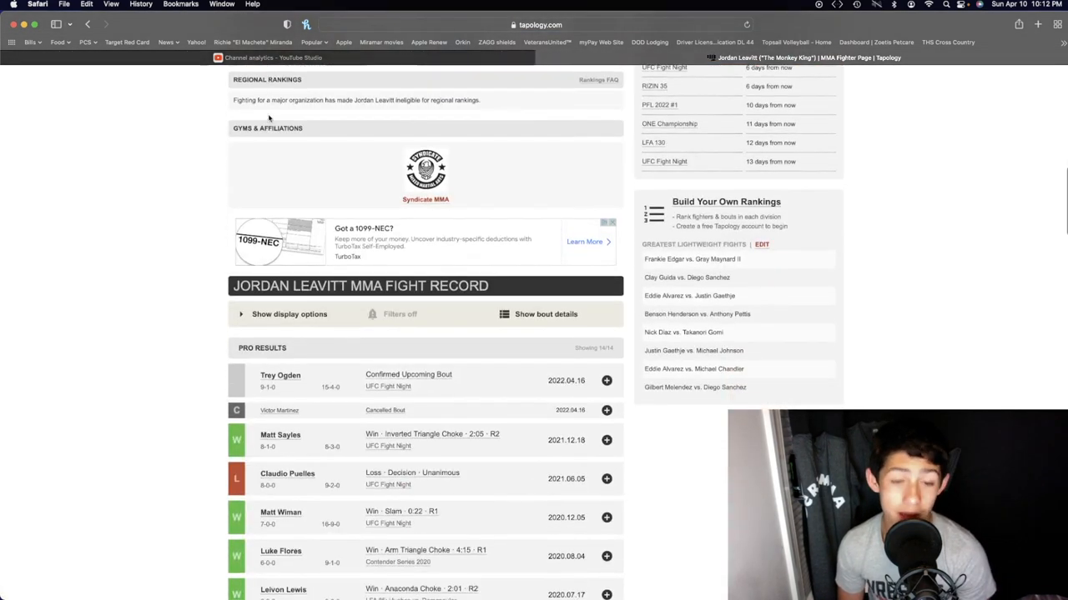
{"action": "scroll", "scroll_direction": "down", "scroll_amount": 3}
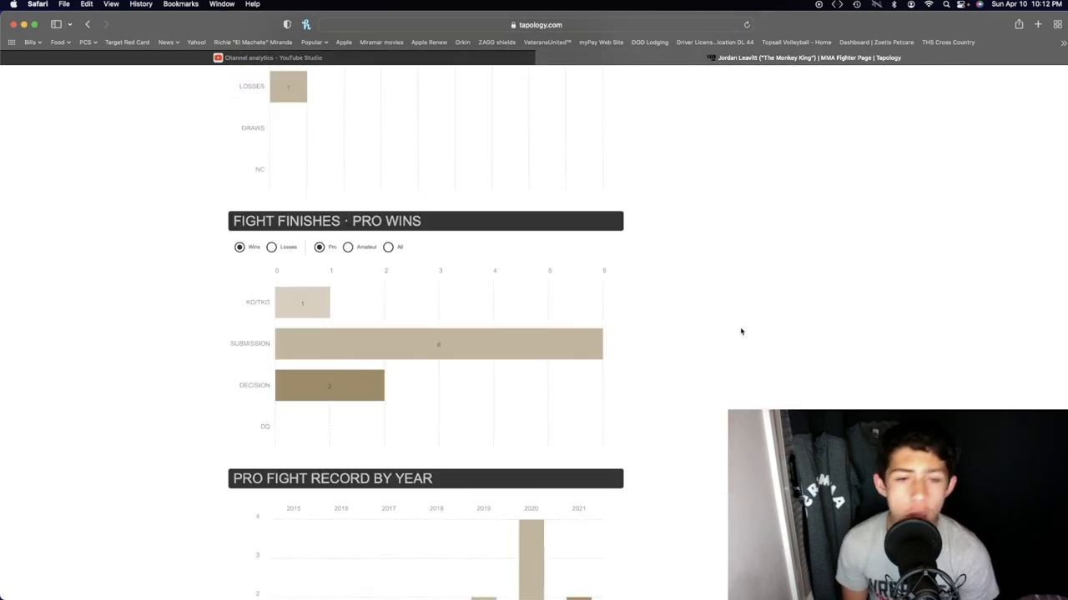
{"action": "scroll", "scroll_direction": "down", "scroll_amount": 3}
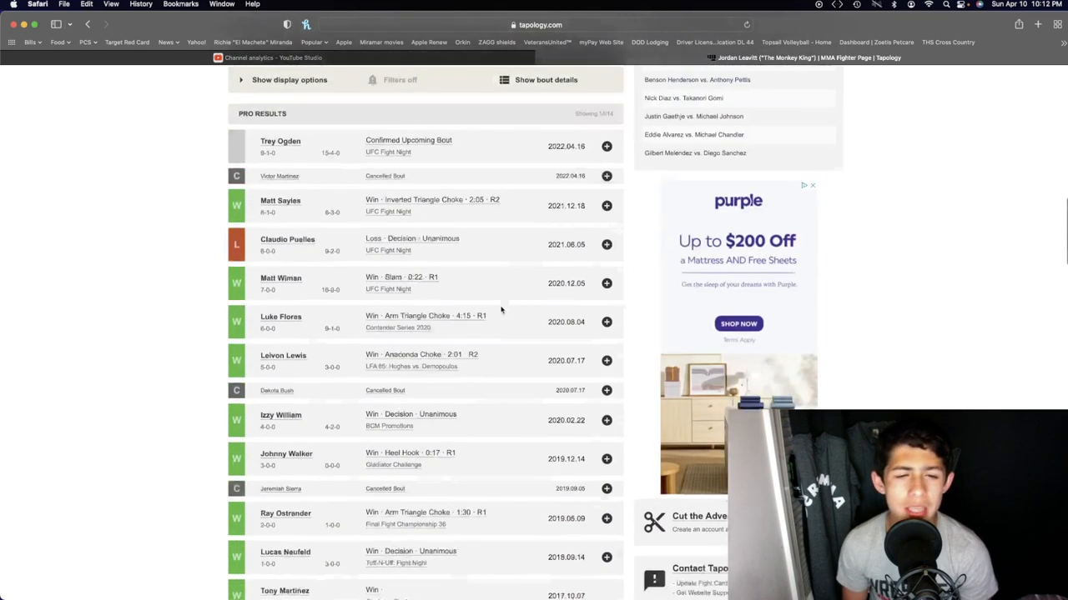
{"action": "scroll", "scroll_direction": "down", "scroll_amount": 3}
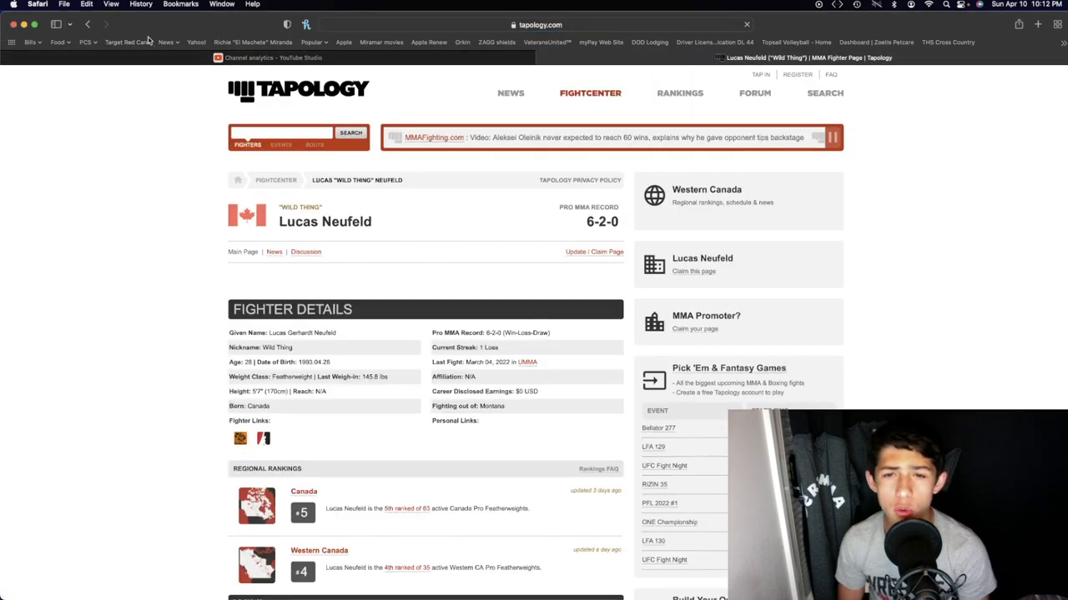
{"action": "scroll", "scroll_direction": "down", "scroll_amount": 3}
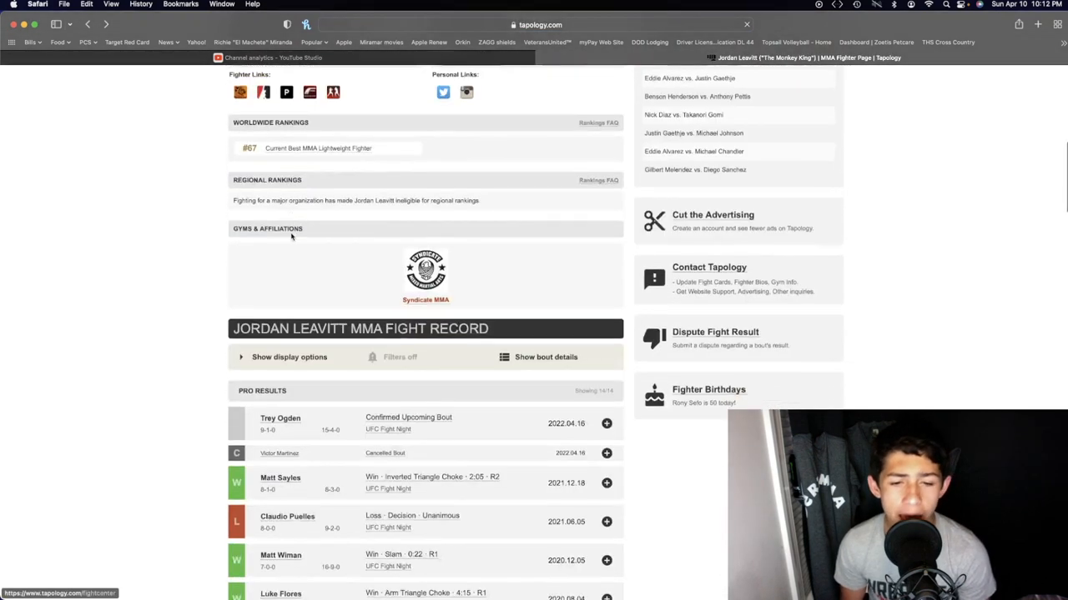
Step: Glance down Jordan Leavitt's Pro Results and navigate back to Trey Ogden's page
{"action": "scroll", "scroll_direction": "down", "scroll_amount": 3}
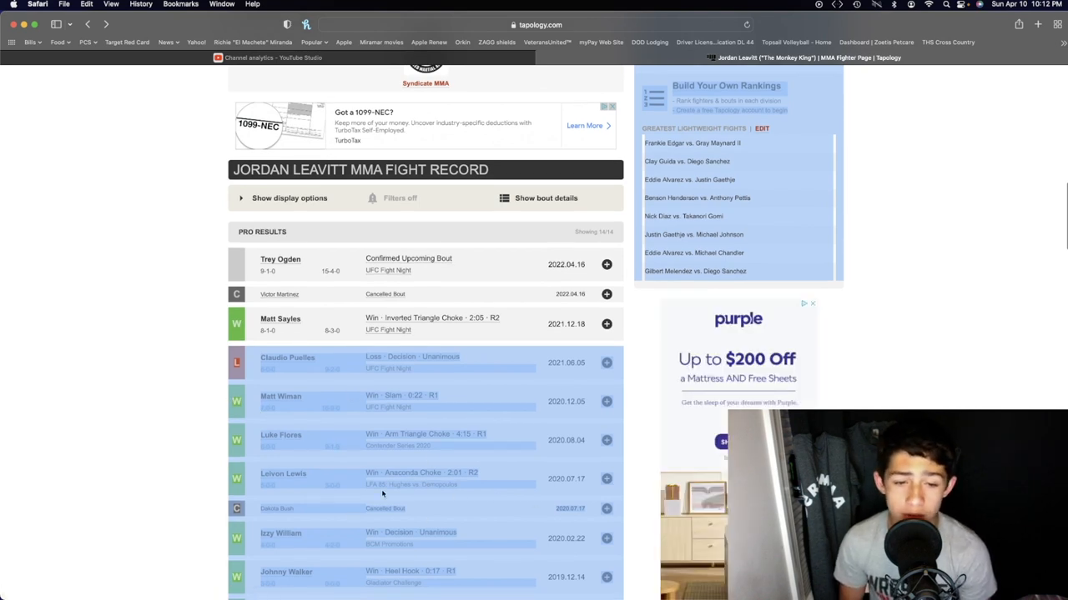
{"action": "mouse_move", "coordinate": [319, 370]}
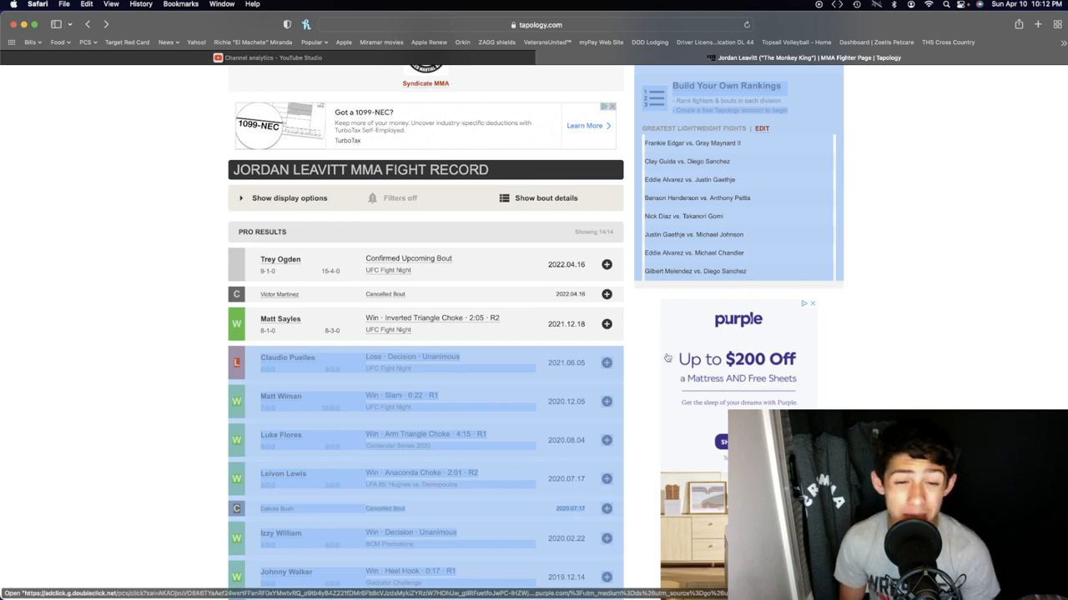
{"action": "mouse_move", "coordinate": [628, 350]}
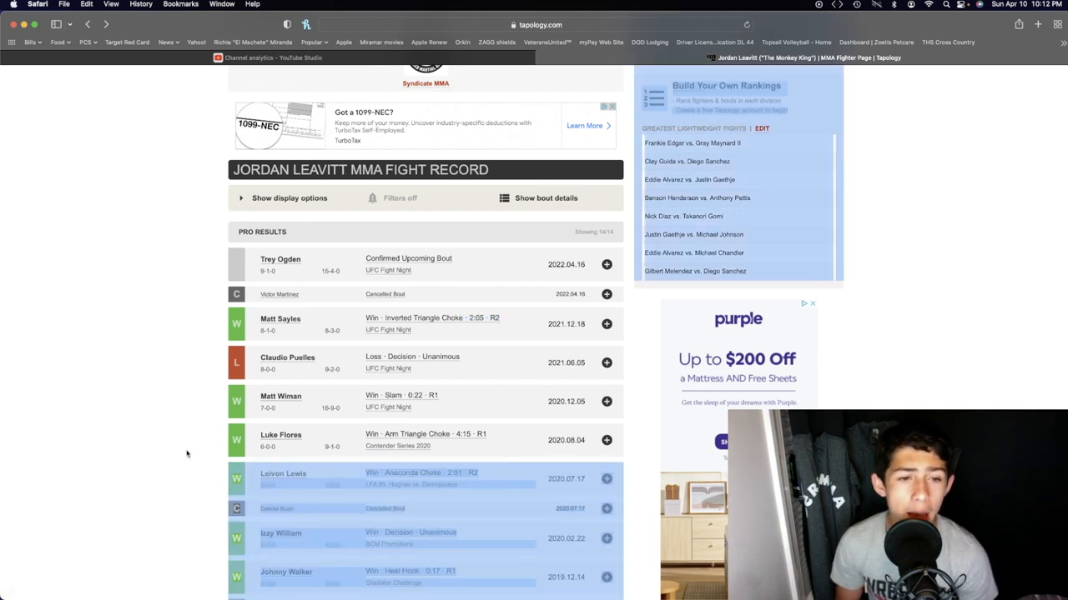
{"action": "mouse_move", "coordinate": [387, 333]}
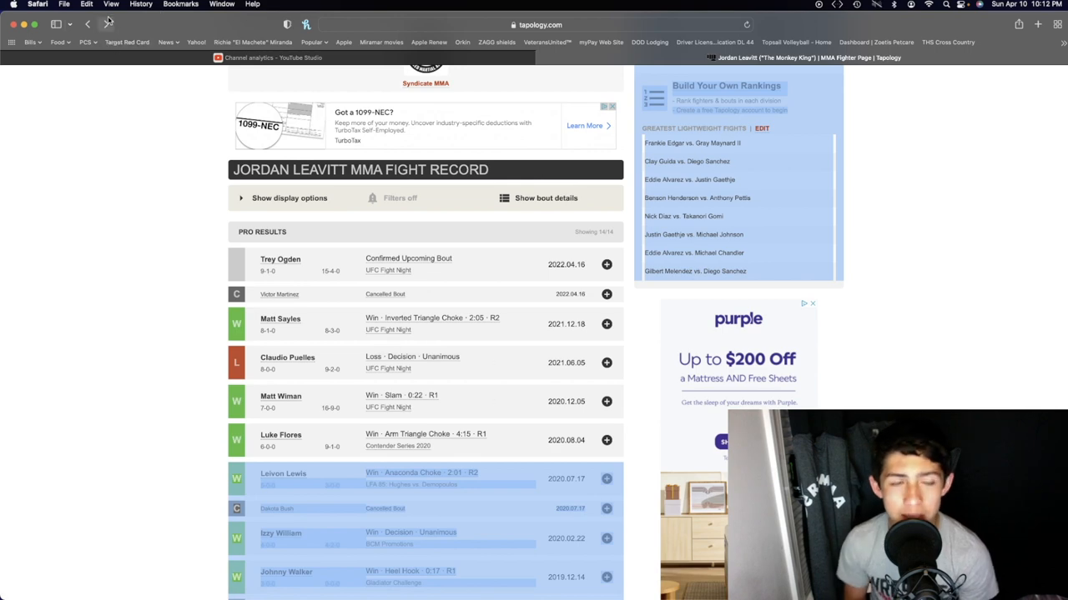
{"action": "left_click", "coordinate": [280, 260]}
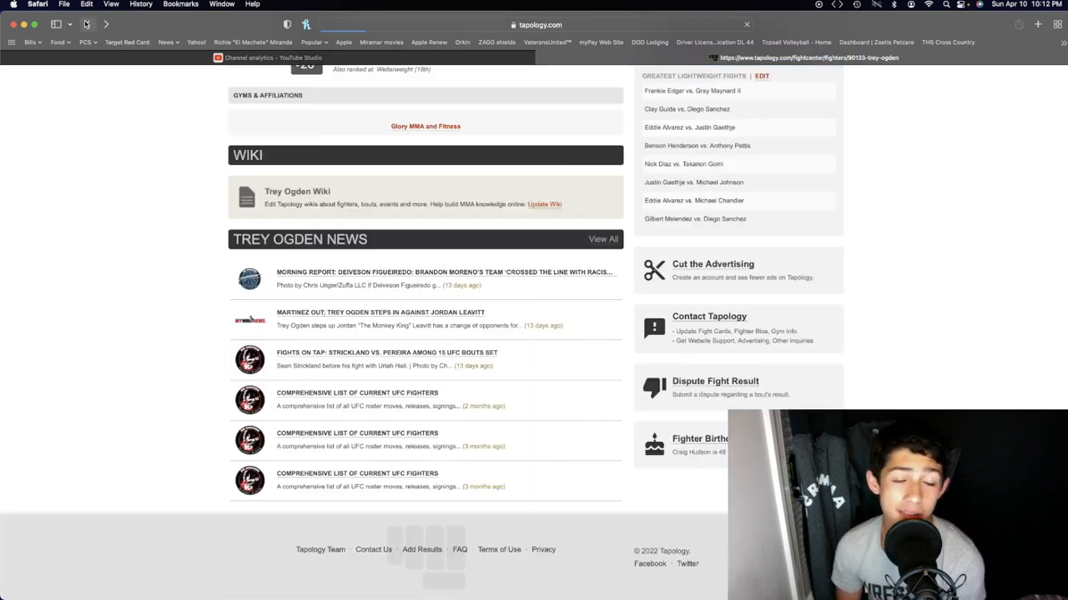